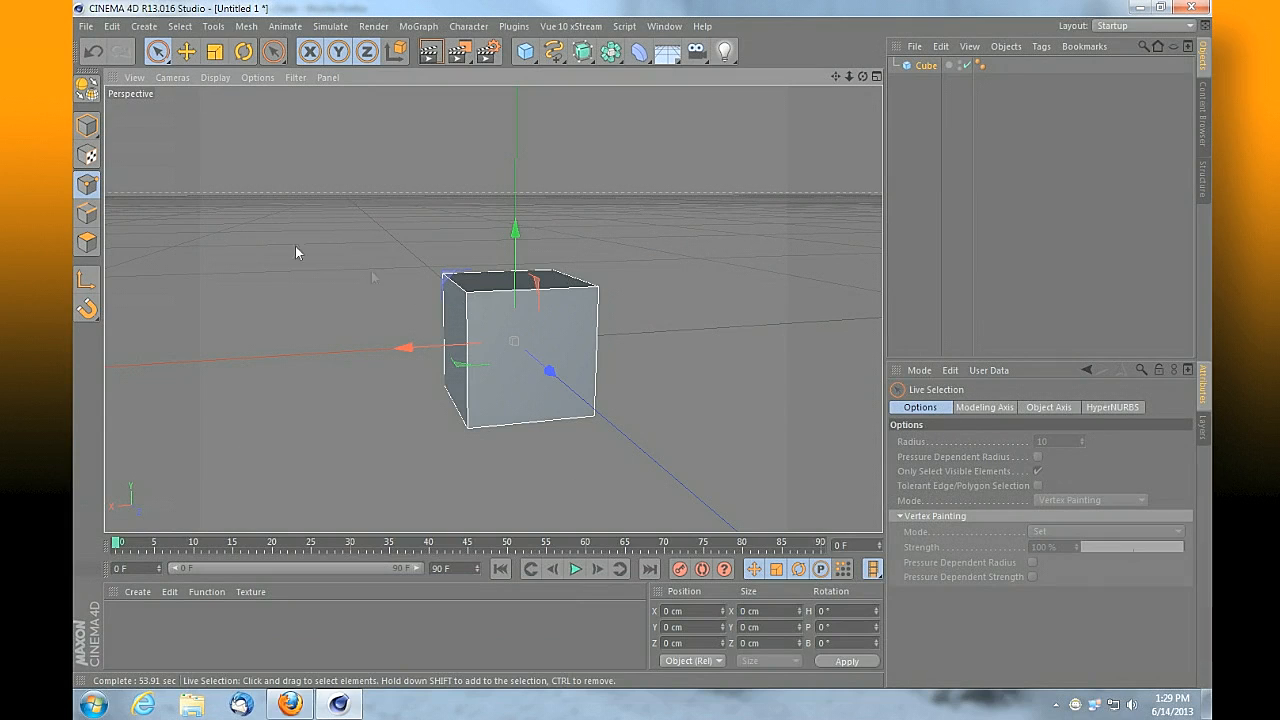
Scale the cube into a wide, tall, thin wall about 632 × 378 × 94 cm
click(86, 125)
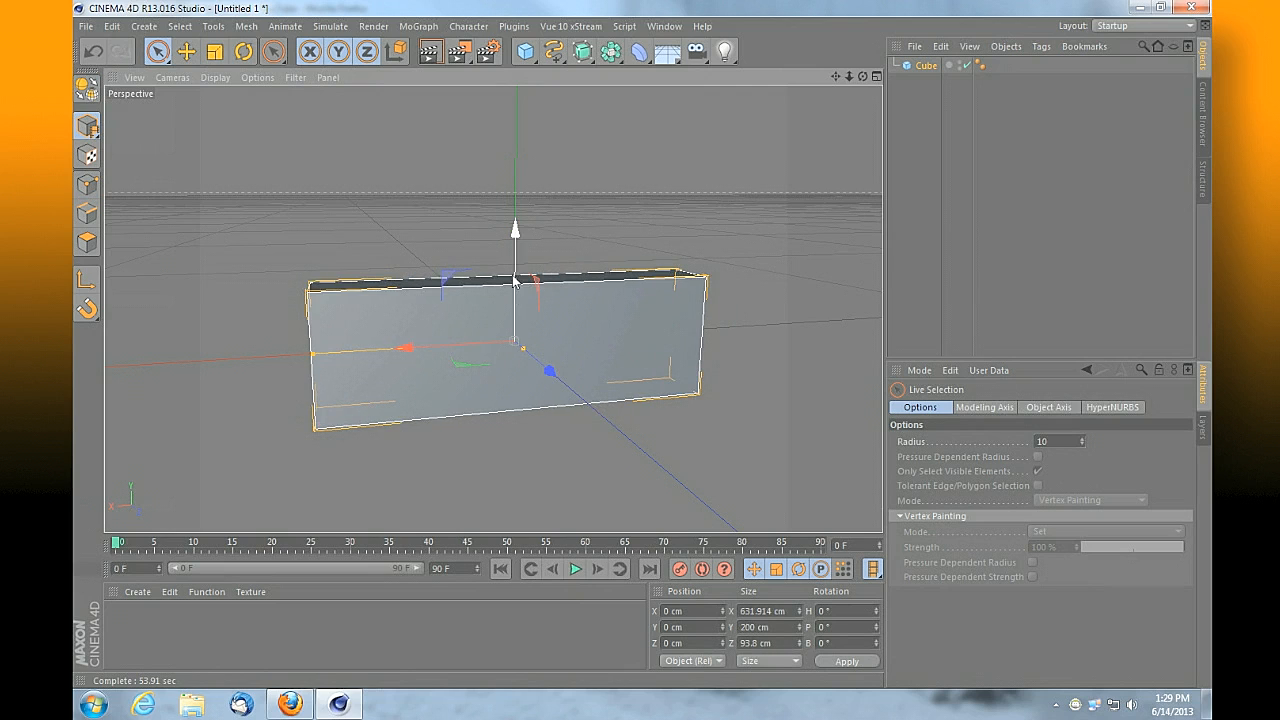
drag(514, 230, 514, 175)
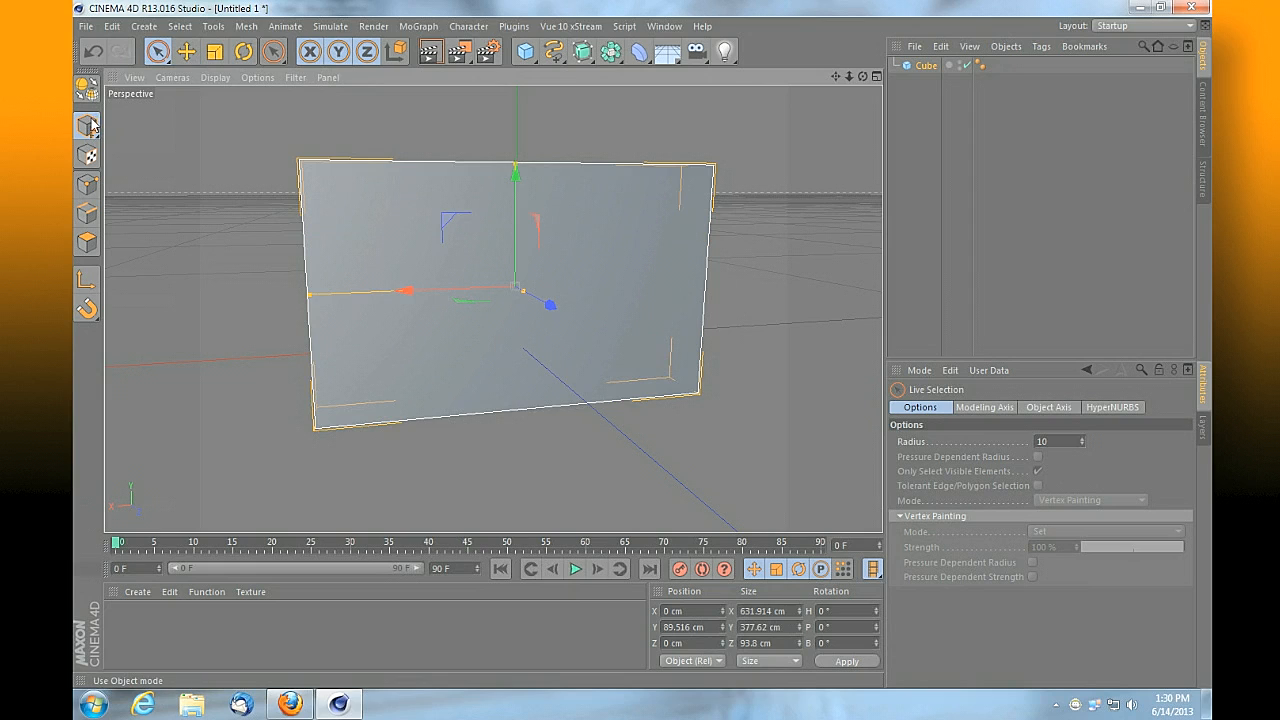
mouse_move(148, 172)
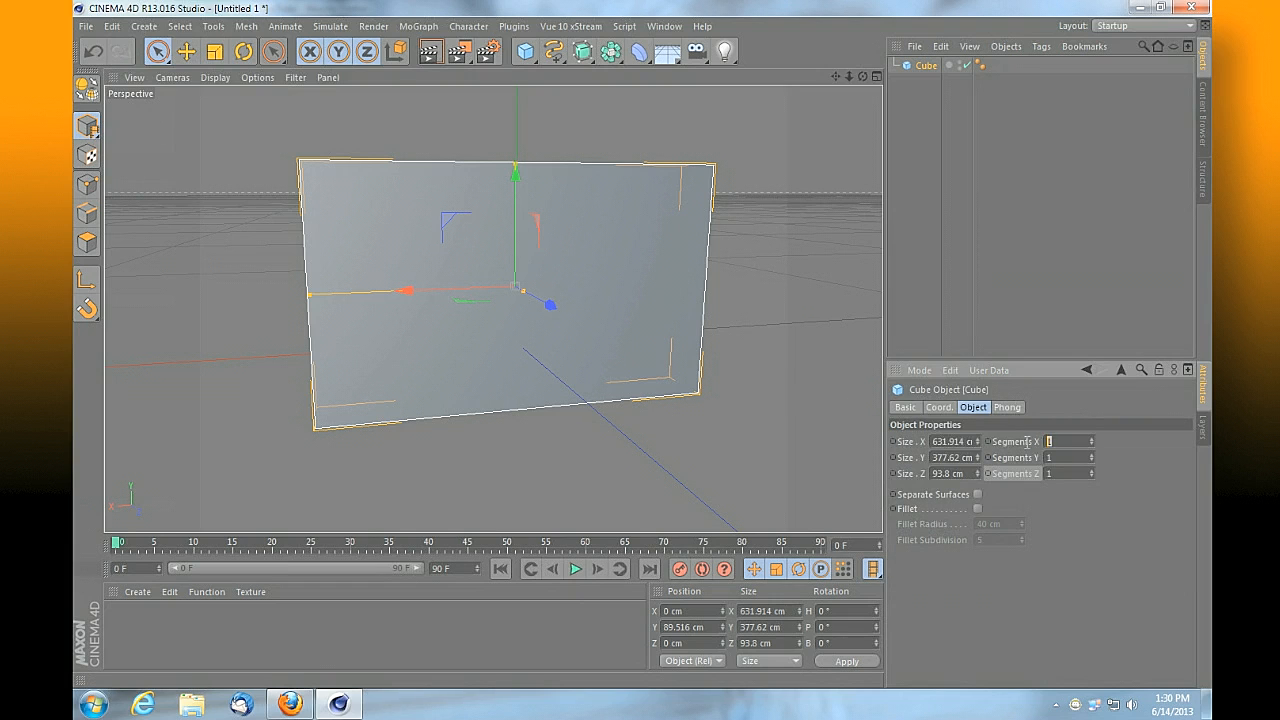
Set the wall cube's segments to 25 in X, 17 in Y and 9 in Z
text(25)
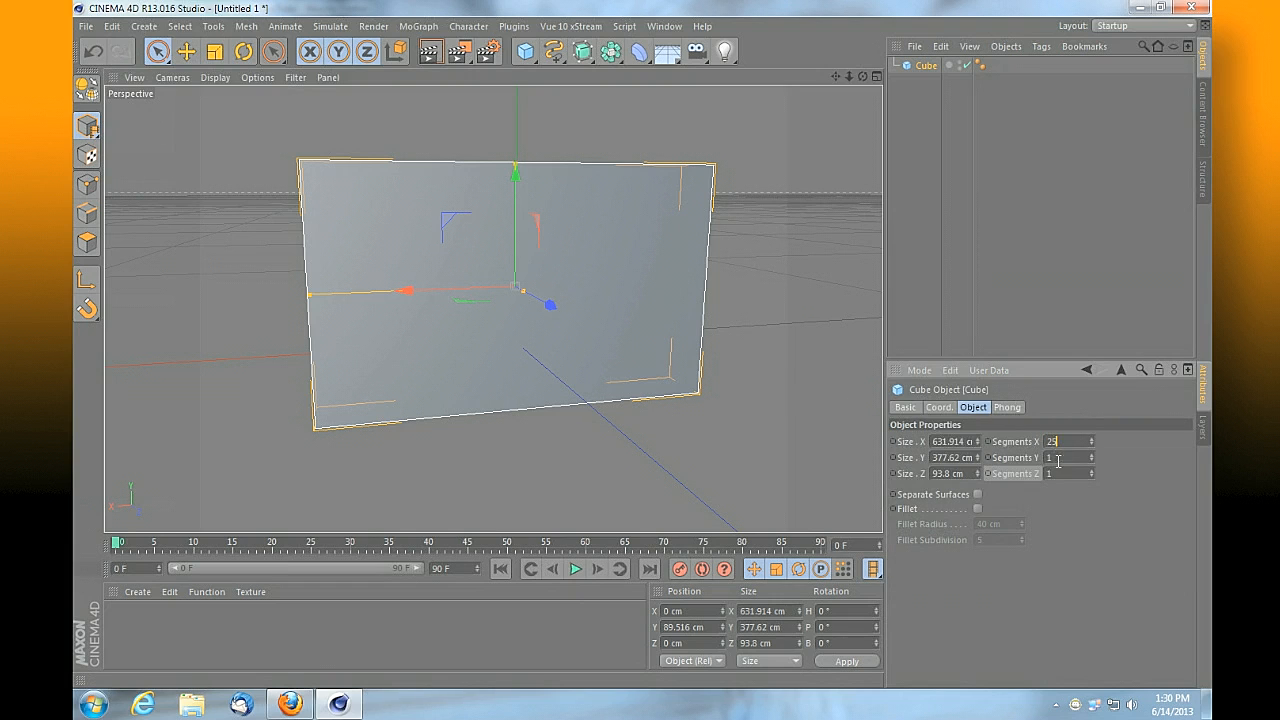
text(25)
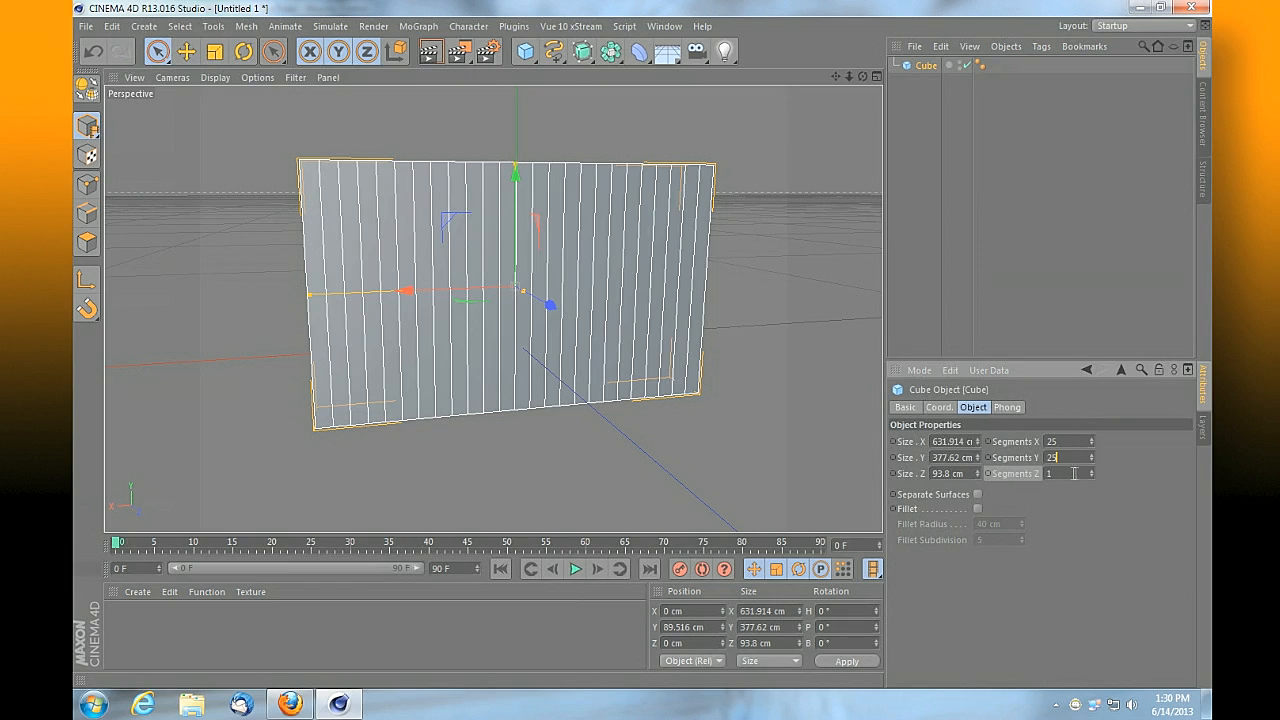
text(25)
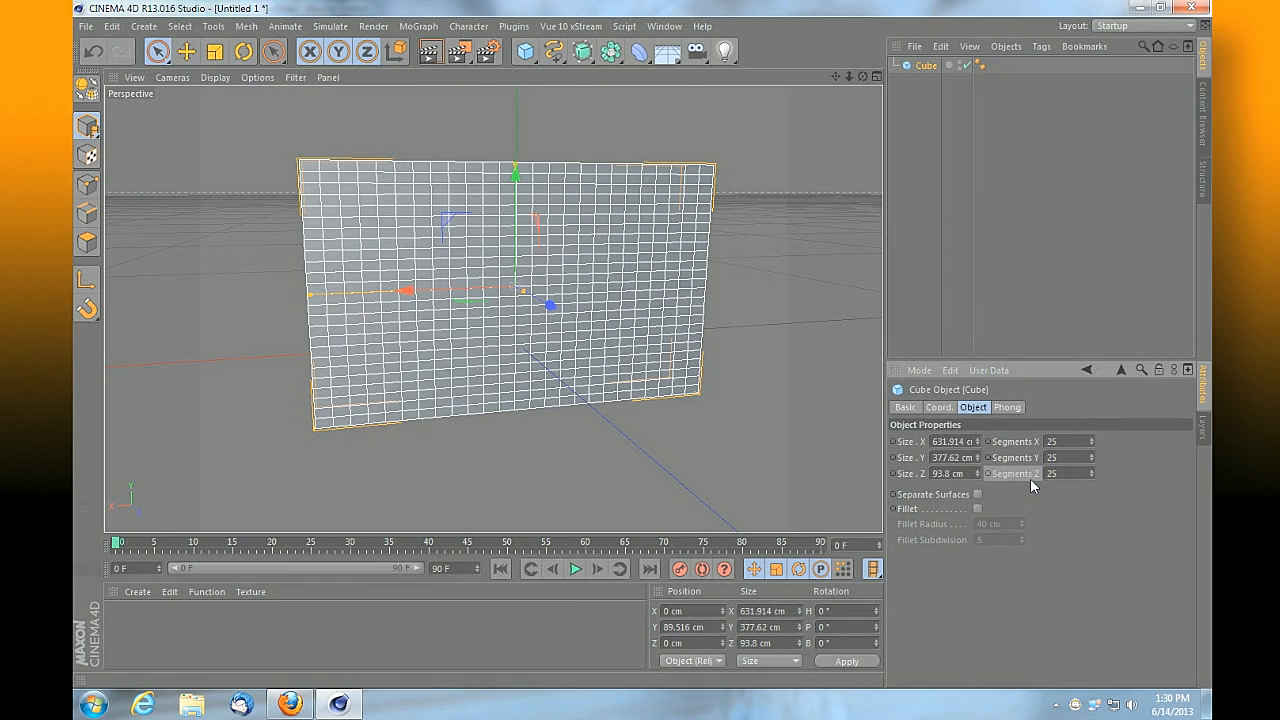
click(1062, 441)
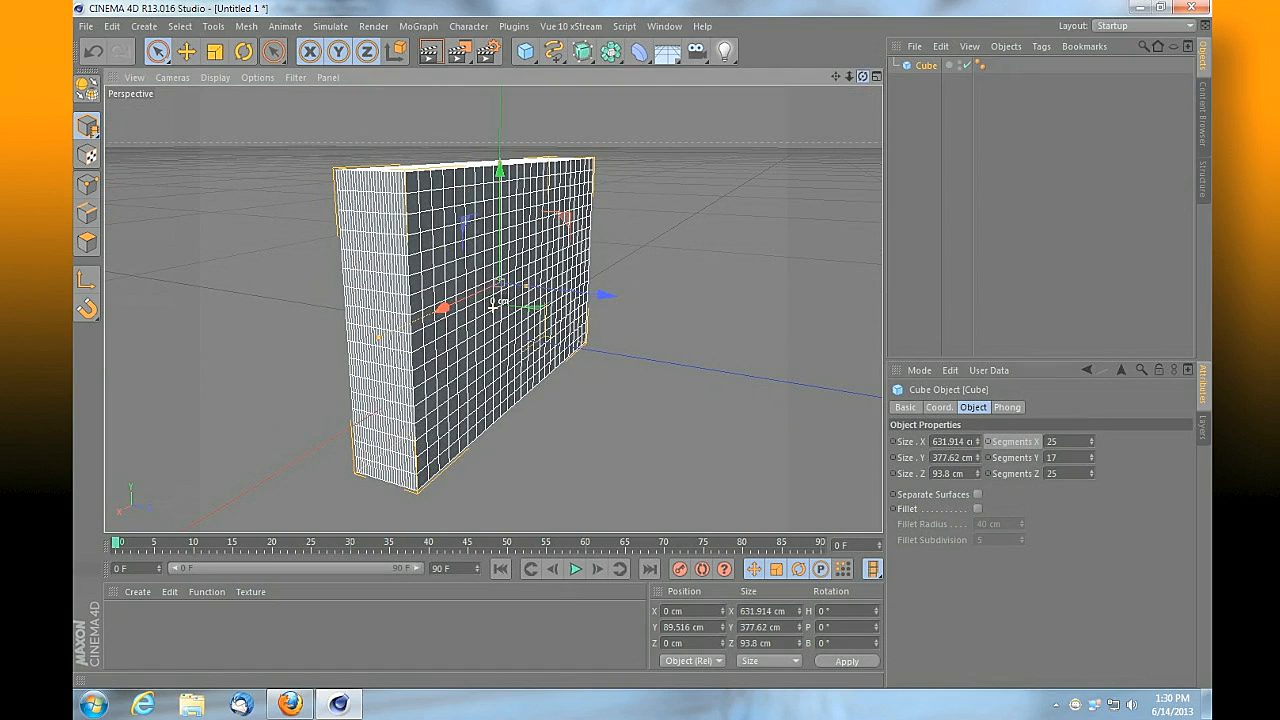
text(9)
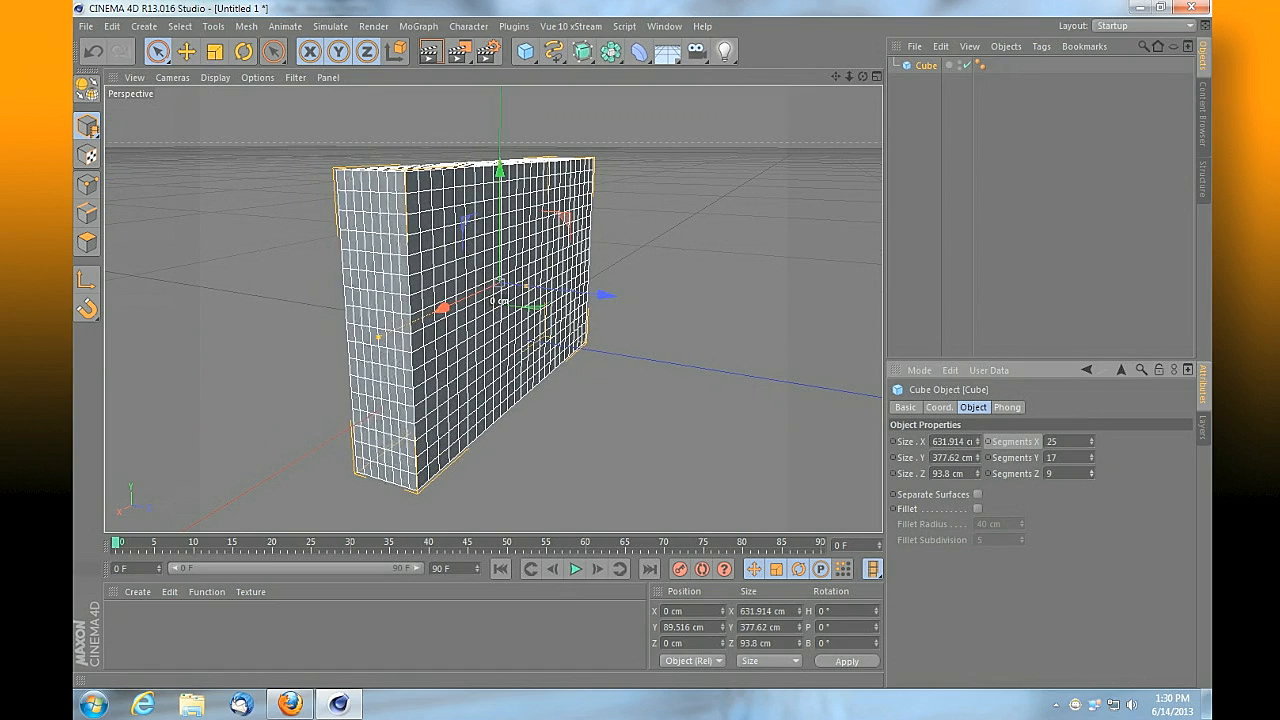
click(1089, 476)
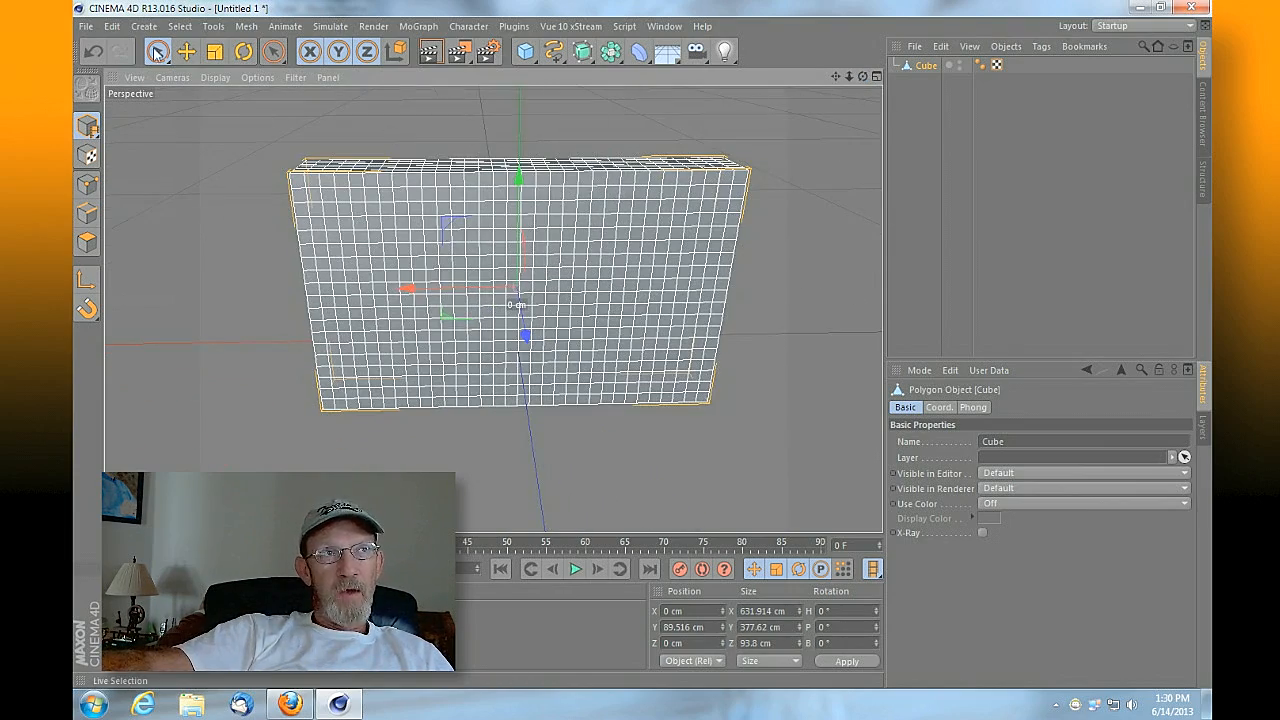
mouse_move(157, 51)
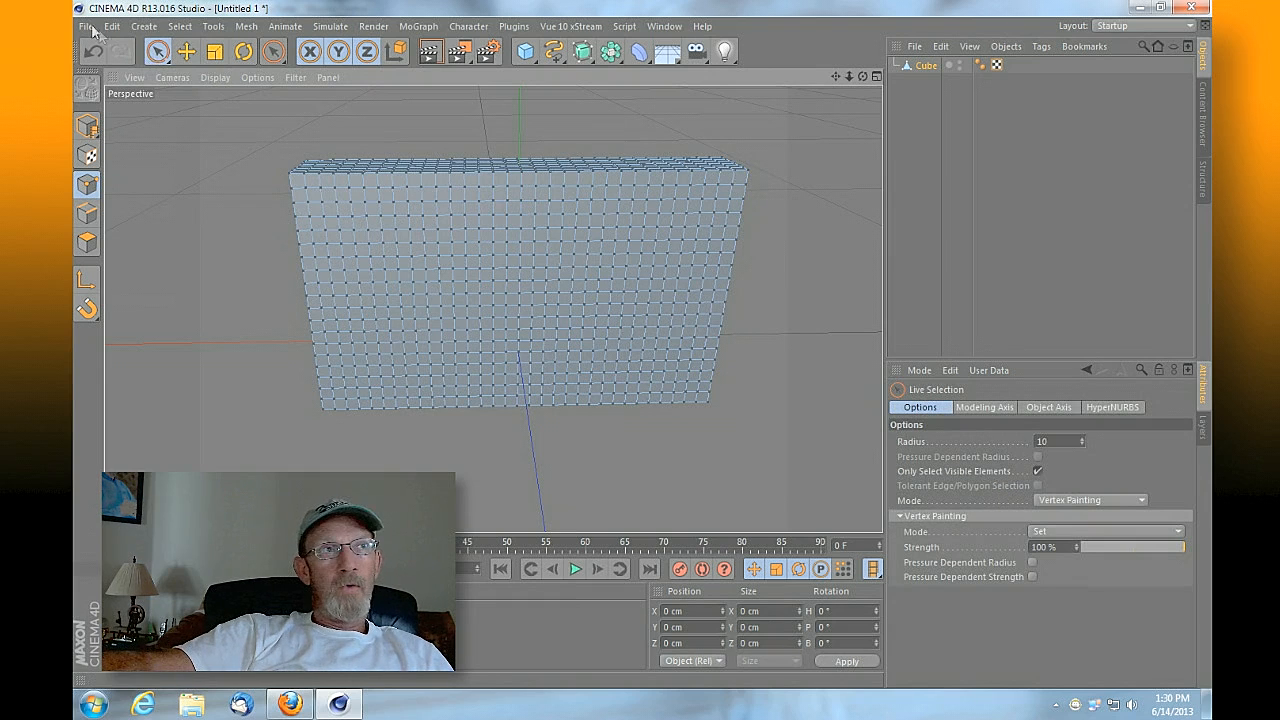
mouse_move(86, 225)
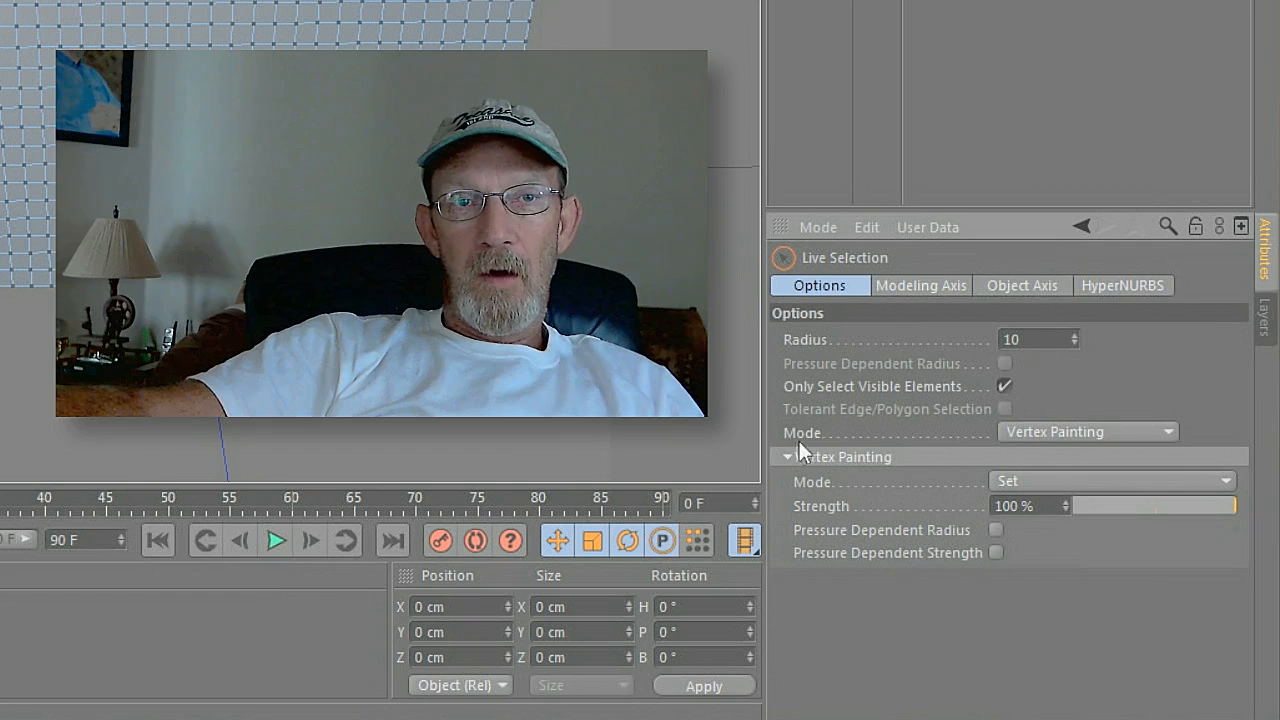
Set the Live Selection tool's Mode to Vertex Painting
click(1087, 431)
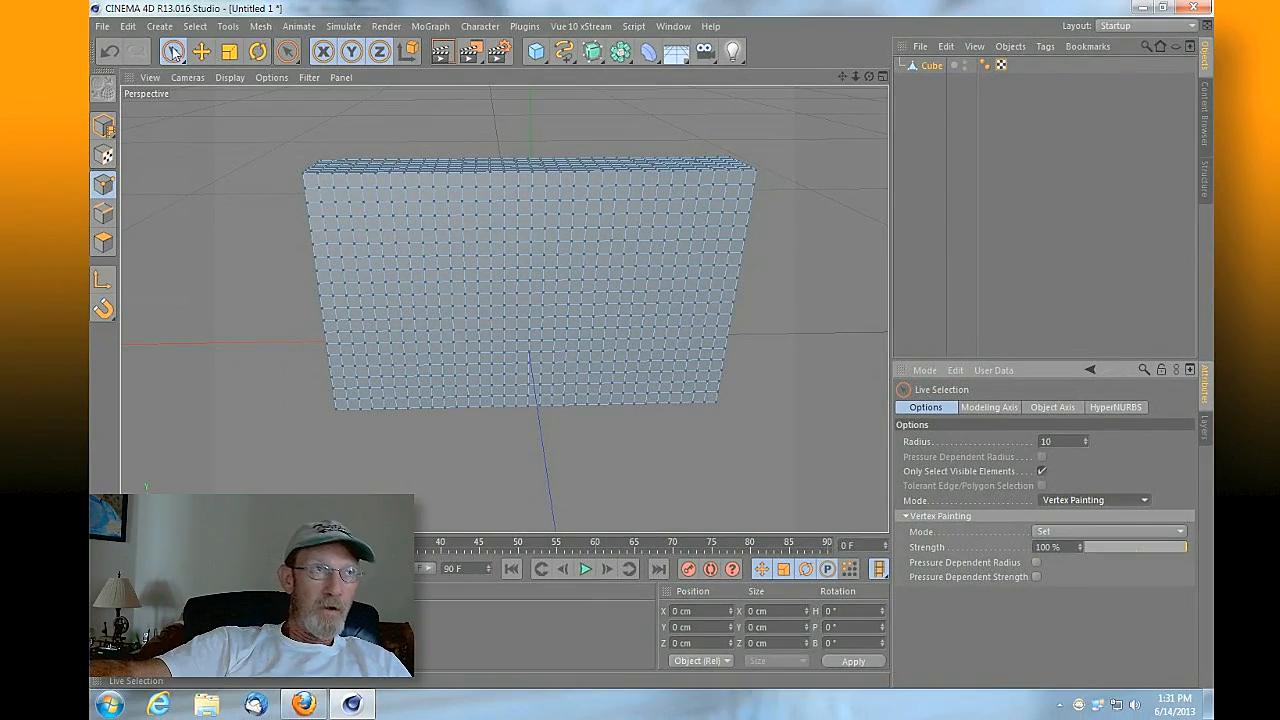
mouse_move(128, 91)
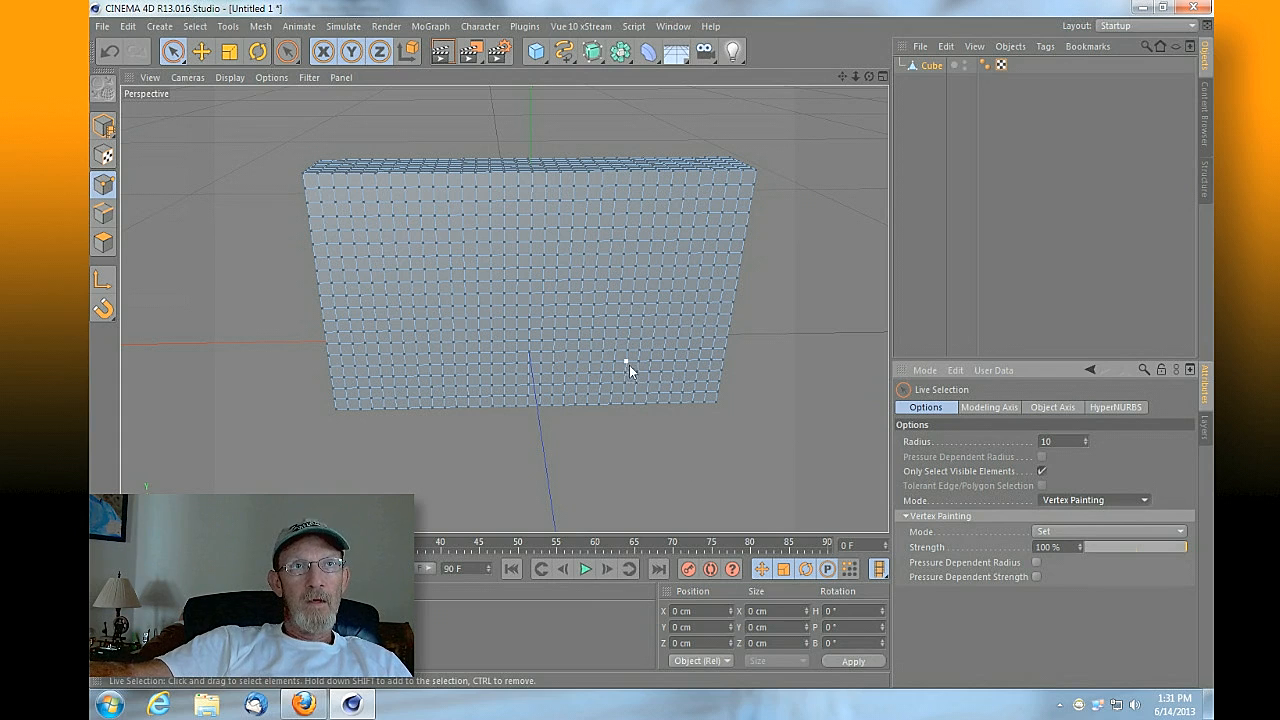
mouse_move(618, 205)
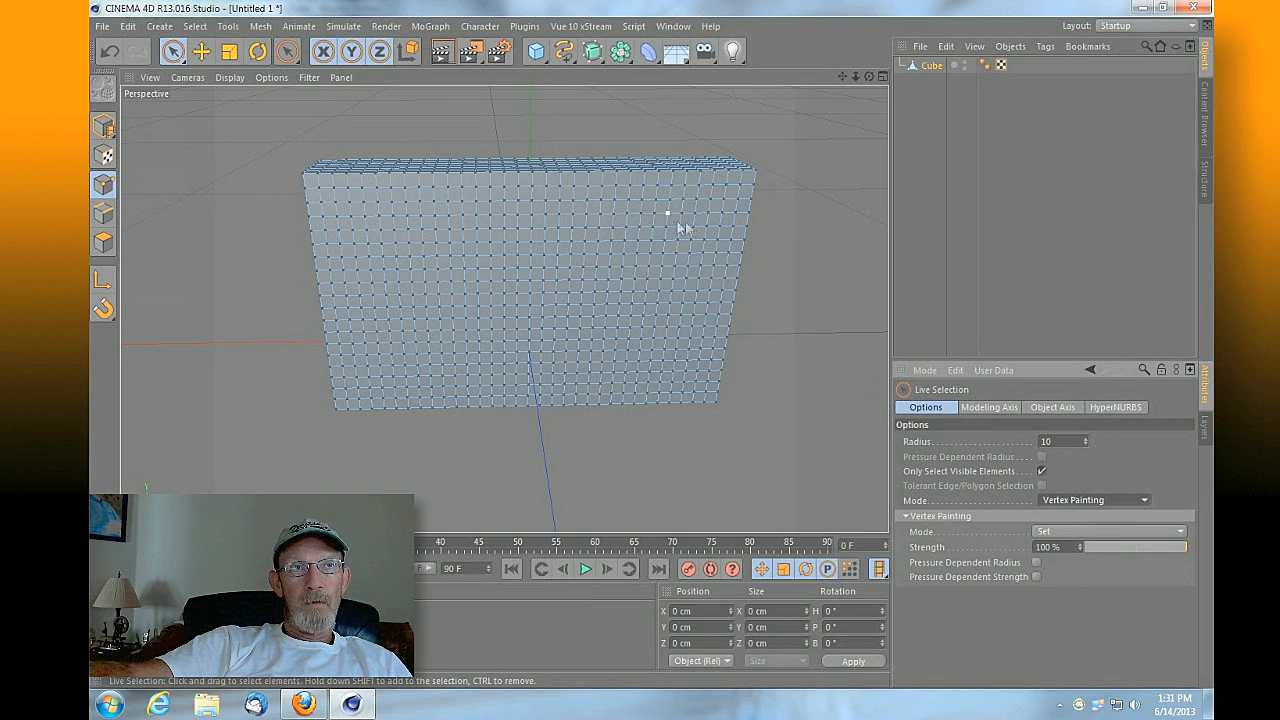
mouse_move(752, 183)
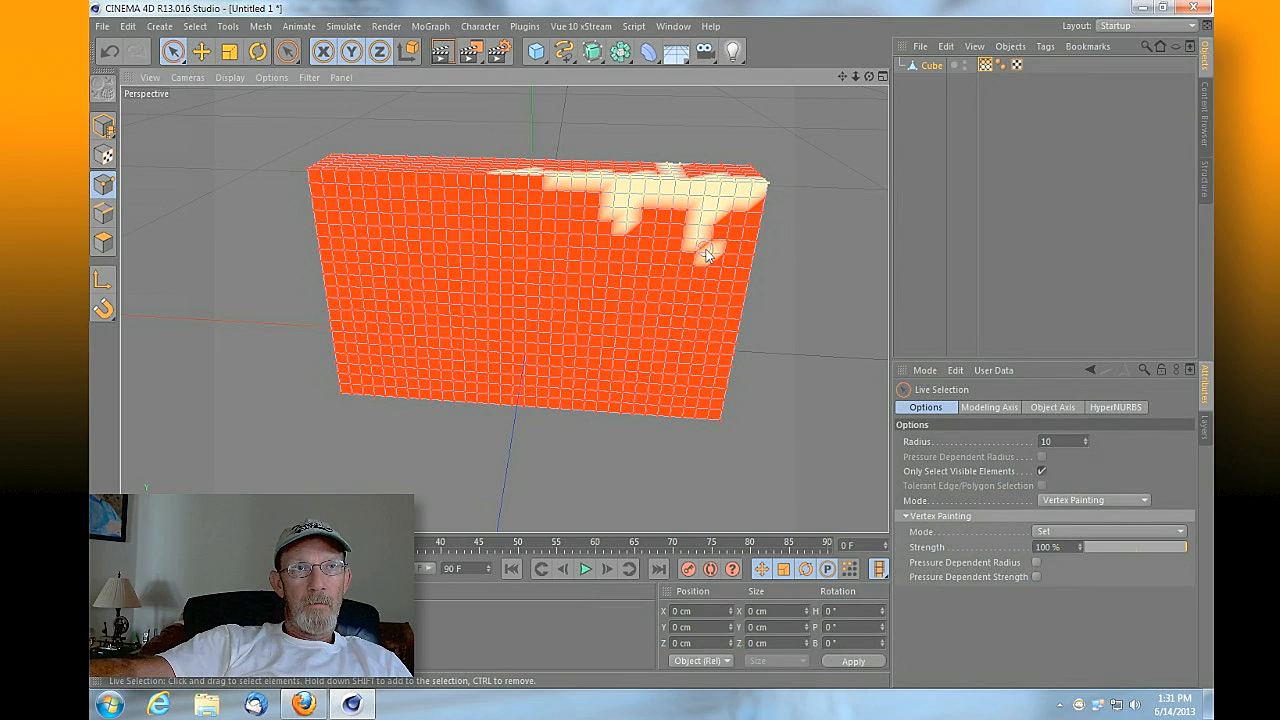
Paint weight patches across the wall's top right, right edge and lower left
click(710, 255)
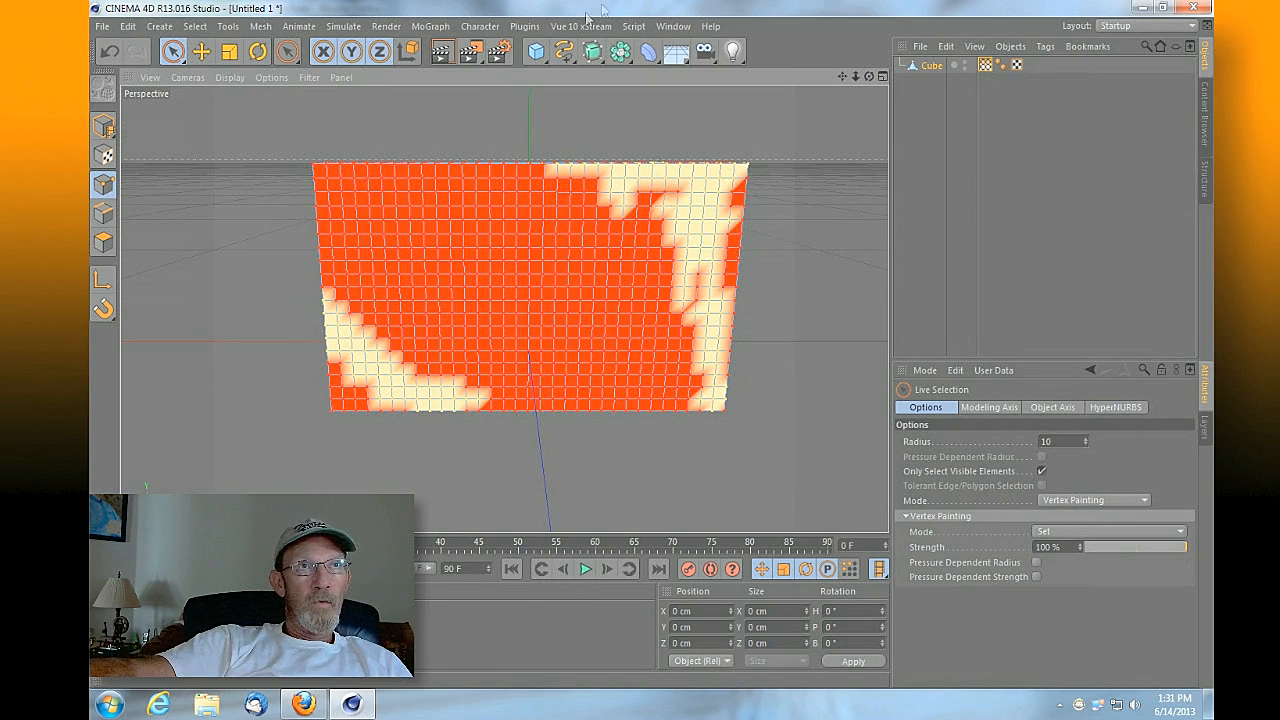
click(524, 26)
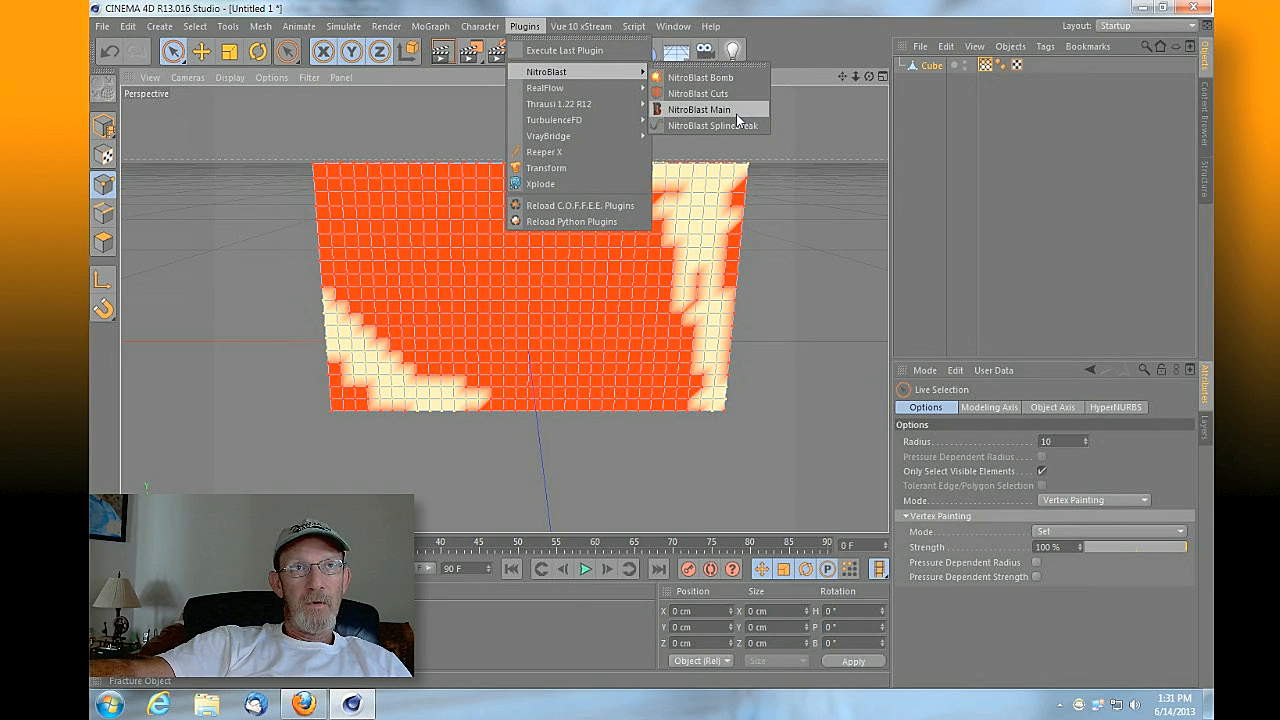
Open NitroBlast Main and show its Vertex Map fracture settings
click(698, 109)
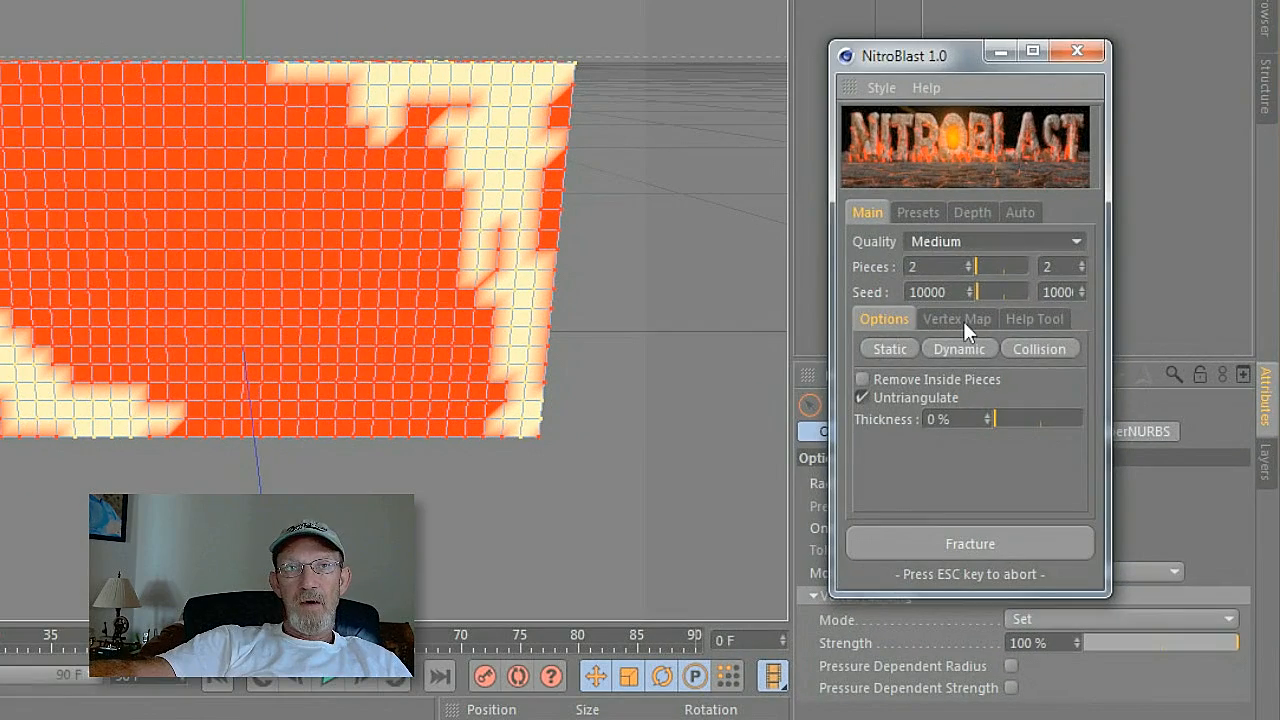
click(956, 318)
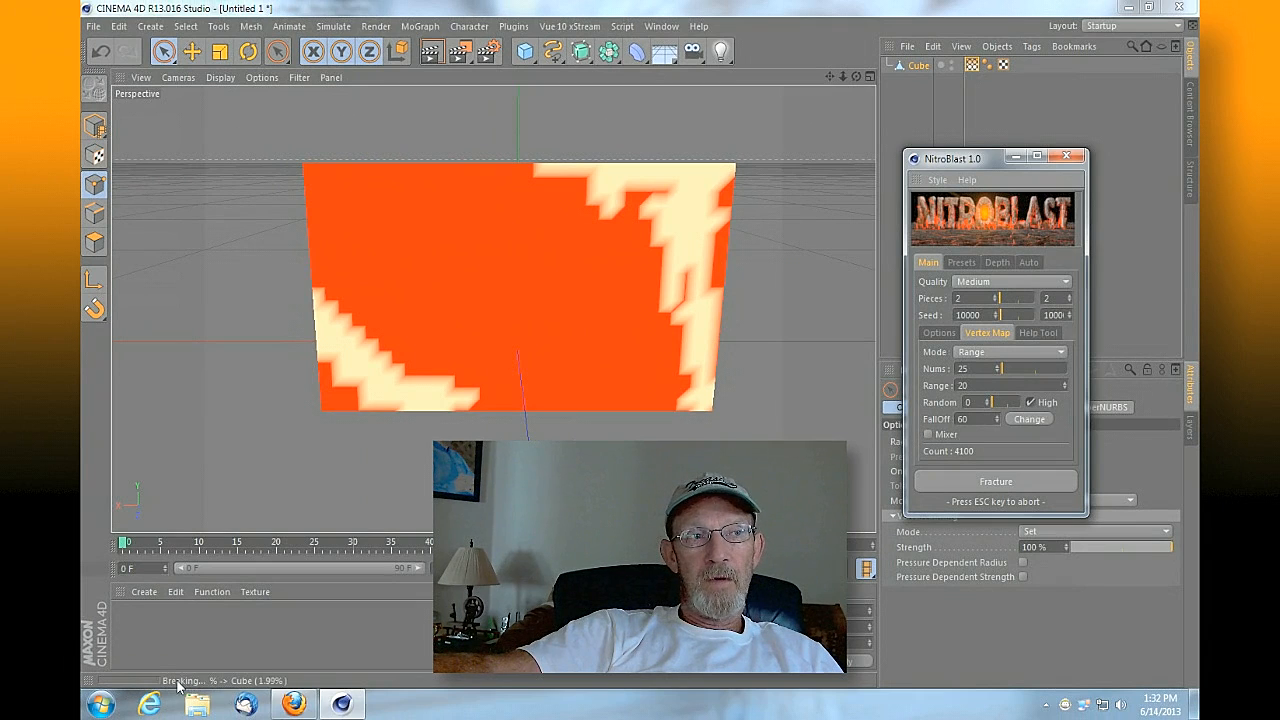
mouse_move(388, 648)
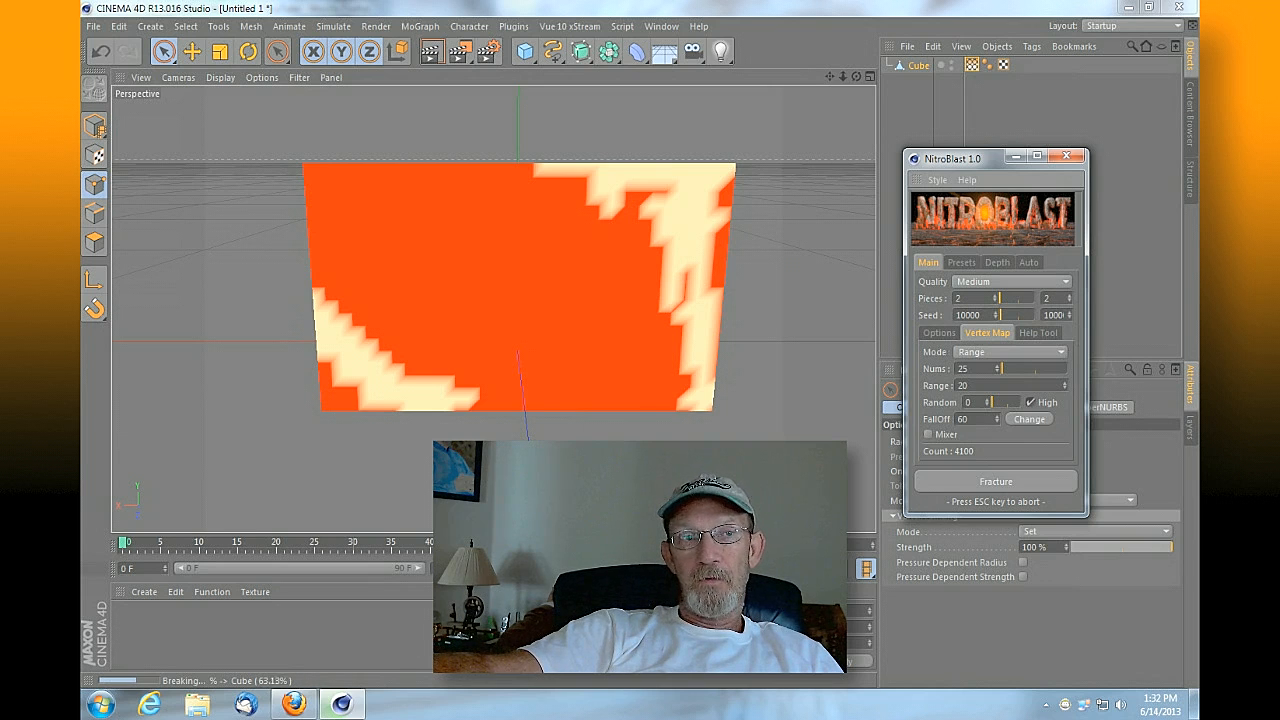
mouse_move(491, 272)
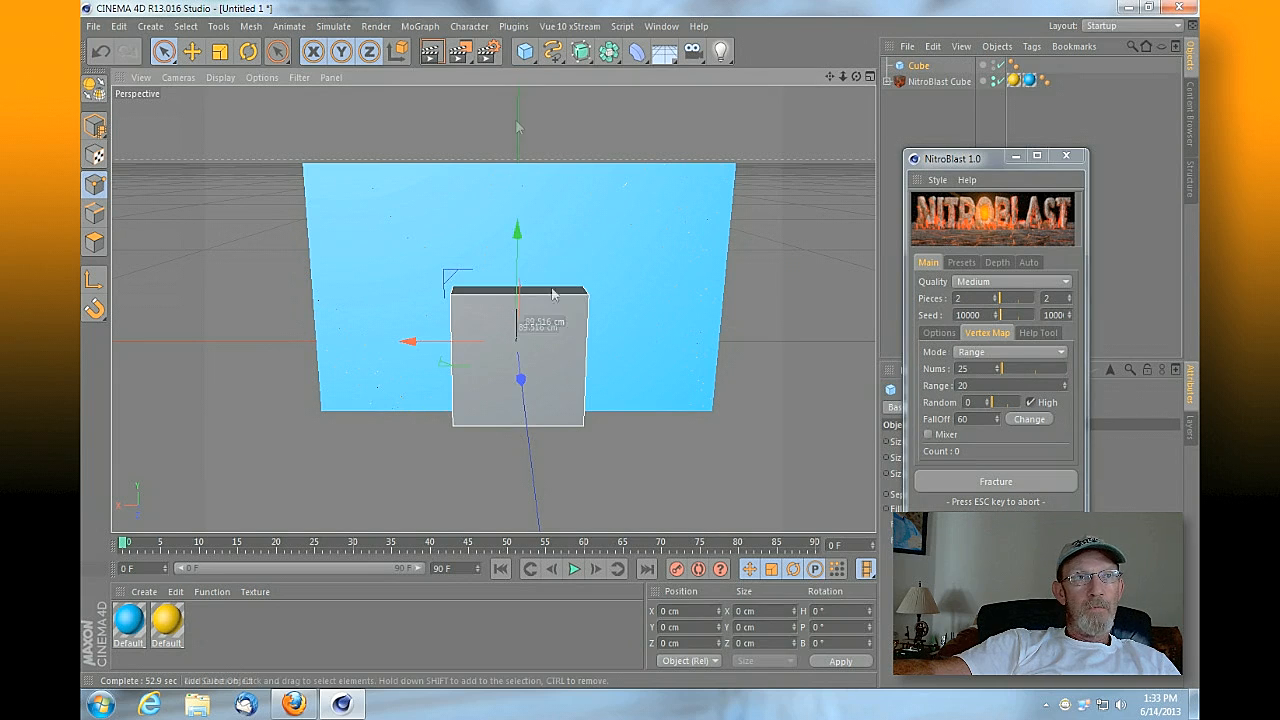
Scale a new cube into a deep, flat floor slab and lower it beneath the wall
click(94, 130)
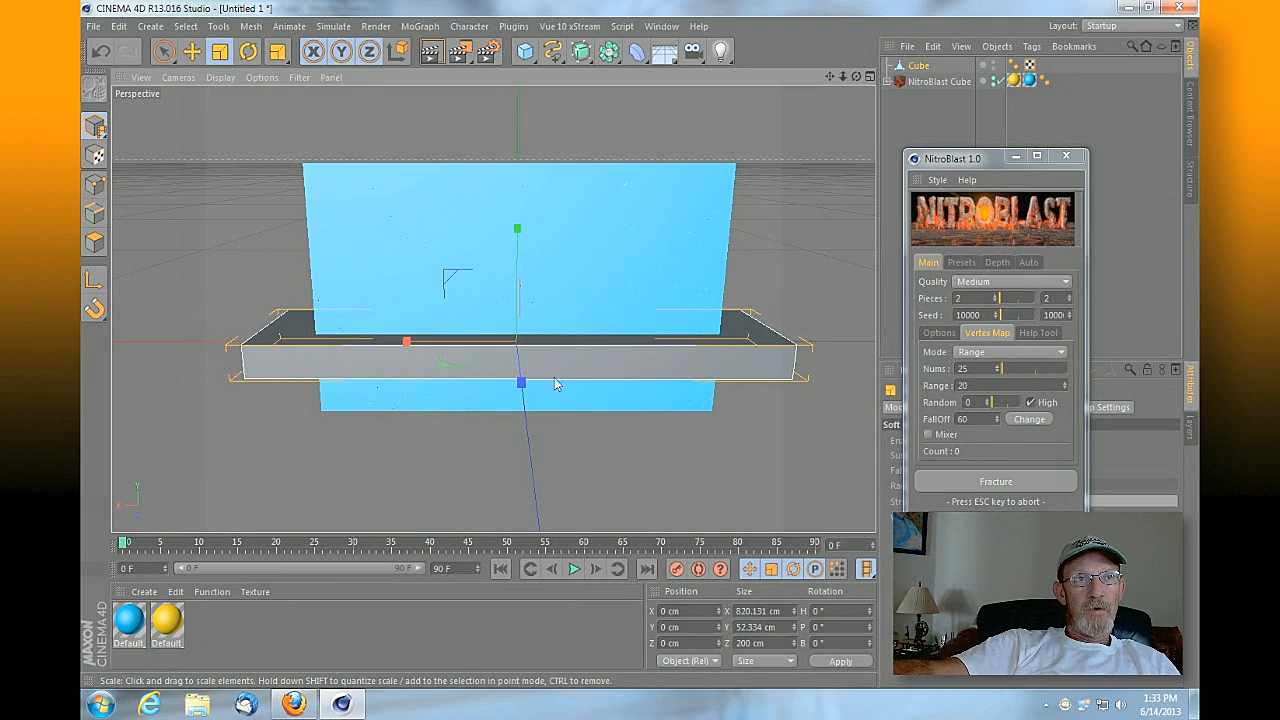
drag(520, 382, 530, 500)
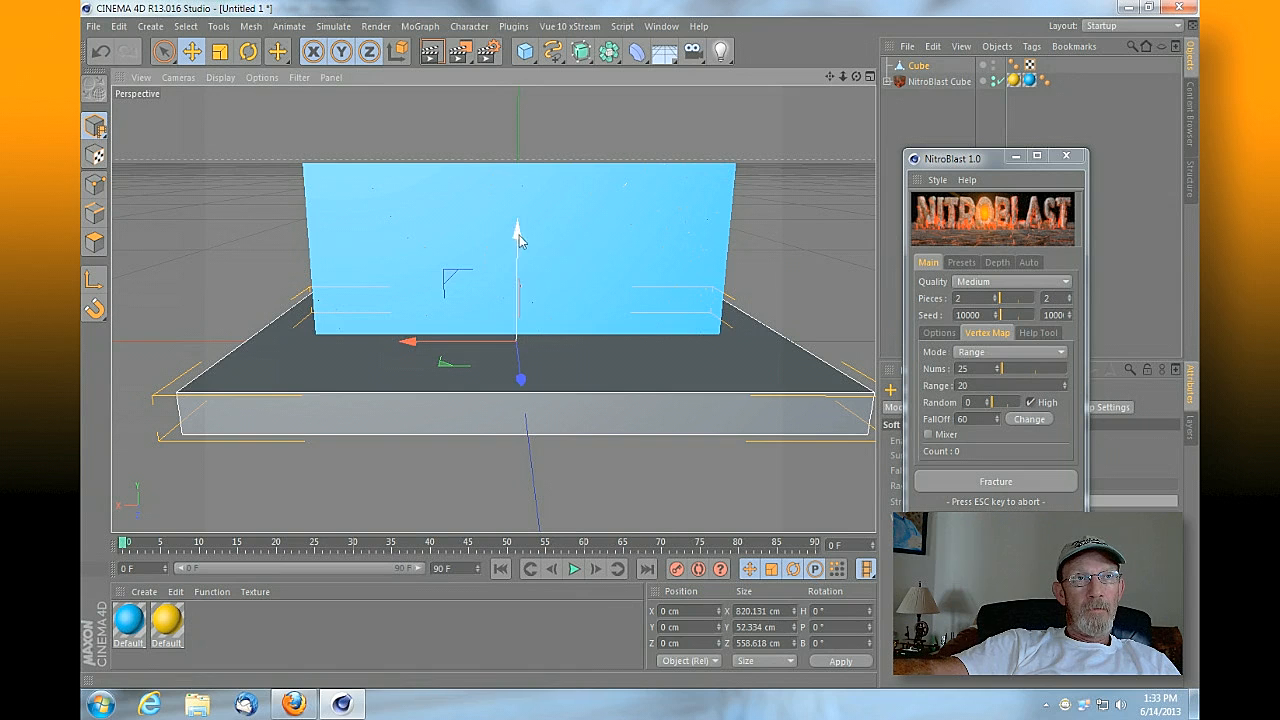
drag(518, 240, 515, 303)
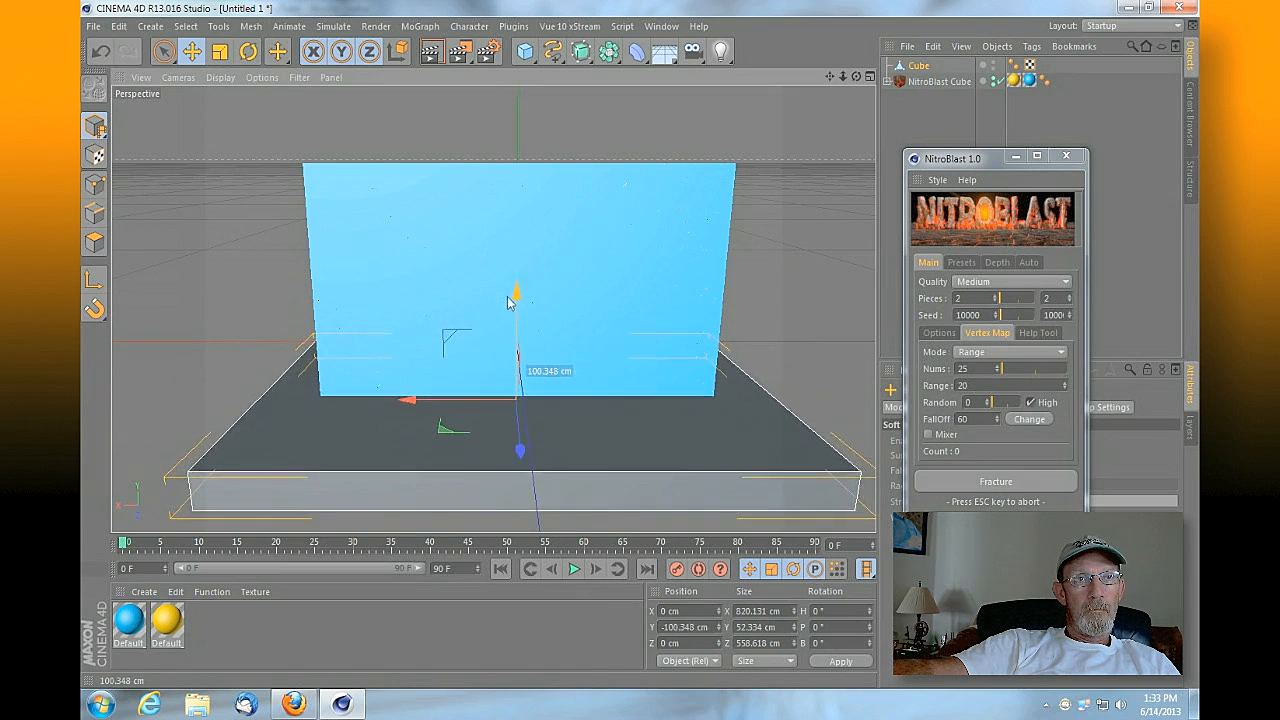
drag(515, 300, 515, 322)
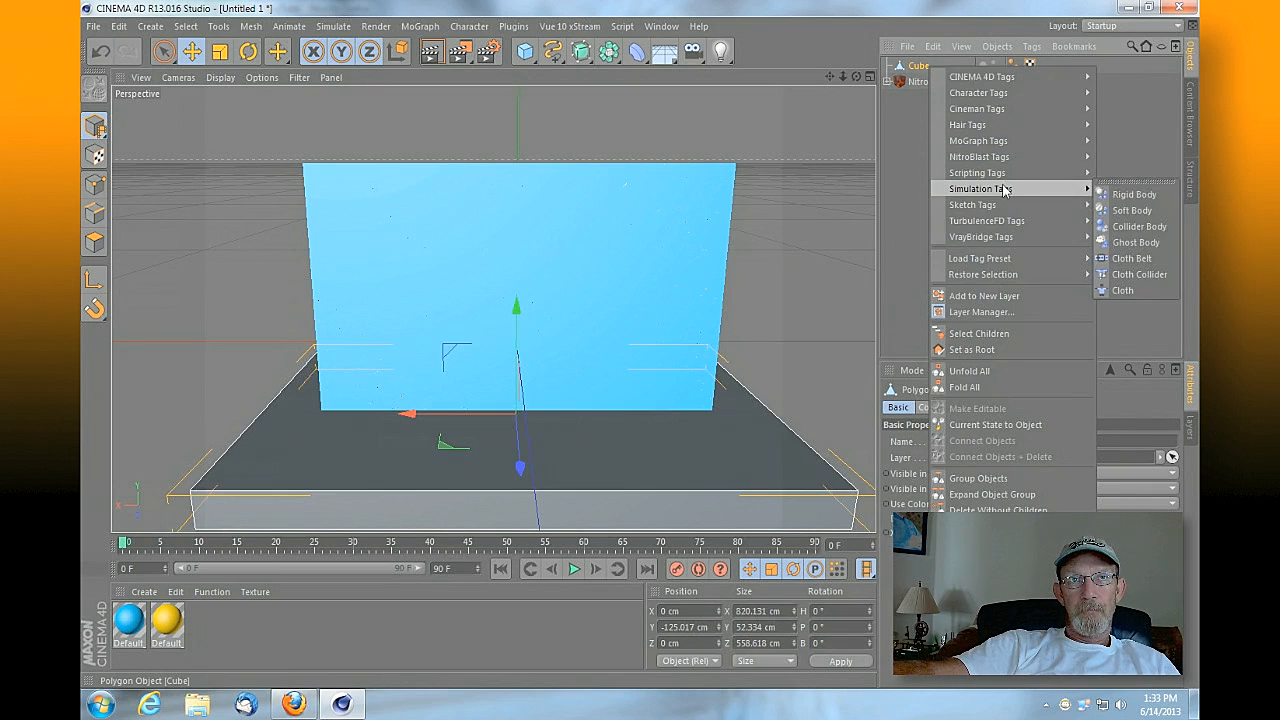
Add a Collider Body tag to the floor slab cube
click(1133, 194)
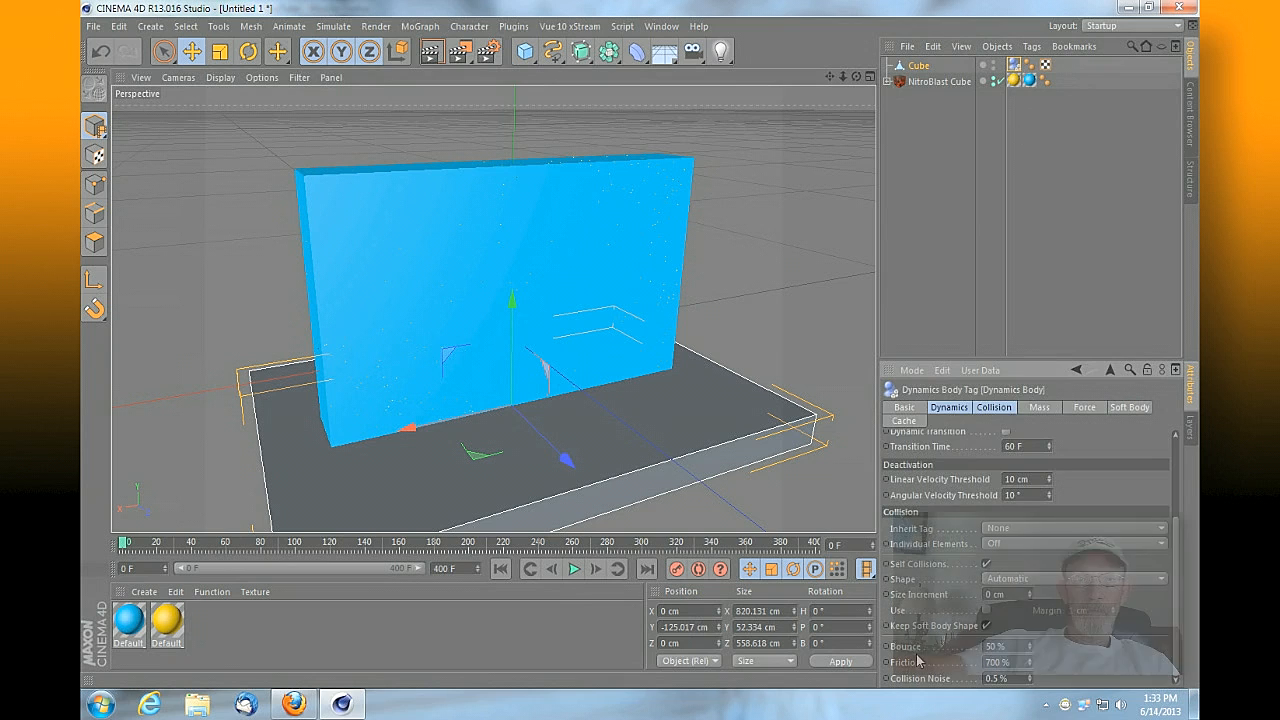
Play, pause, resume and stop the simulation to watch fragments fall onto the slab
click(573, 568)
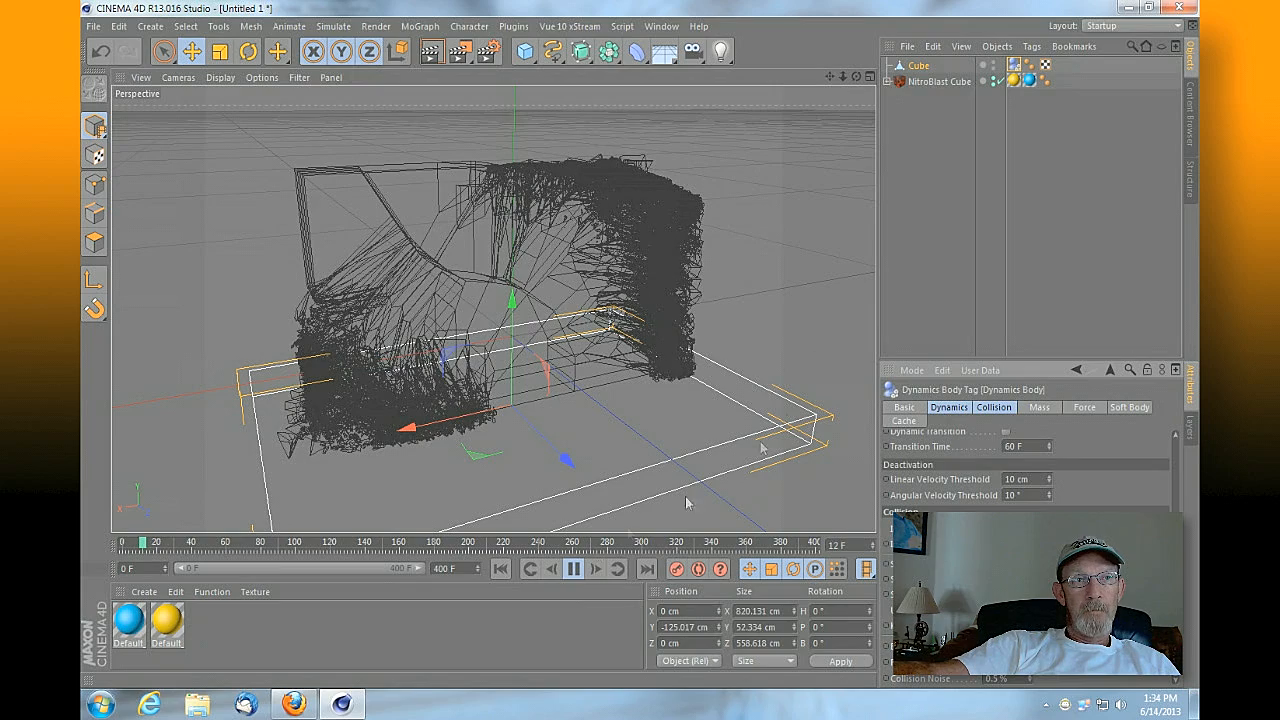
click(573, 568)
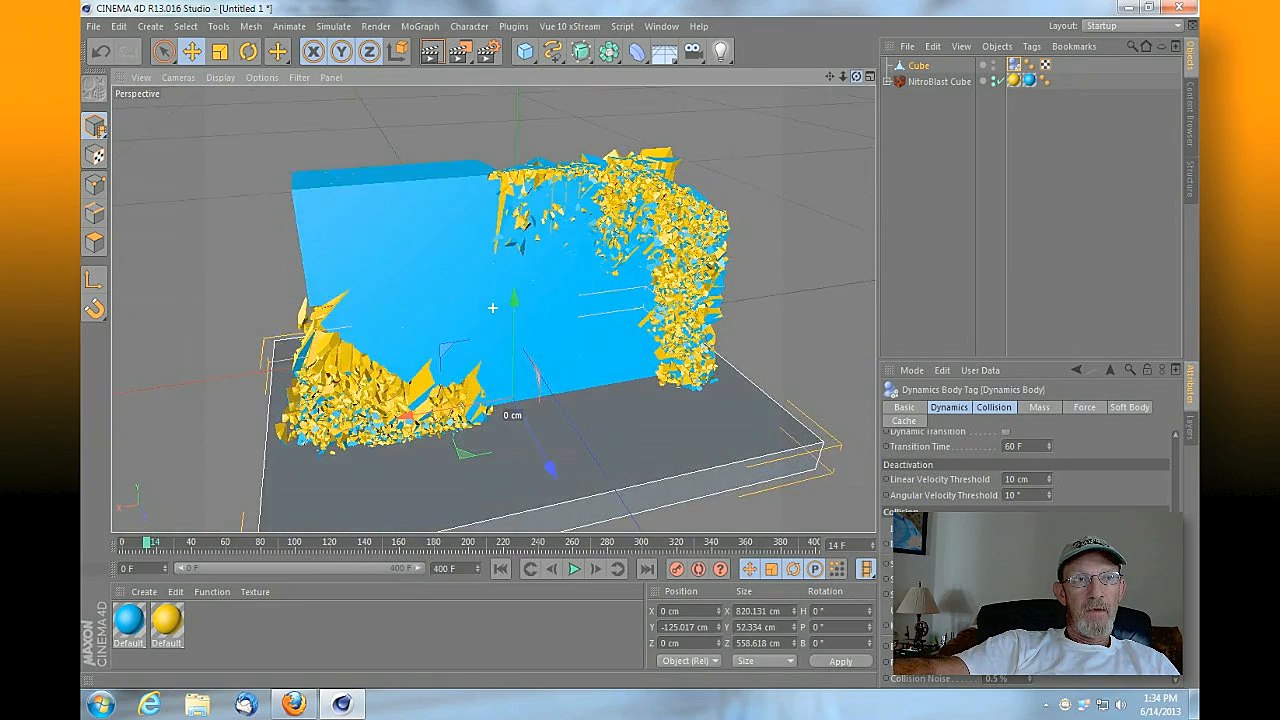
click(573, 568)
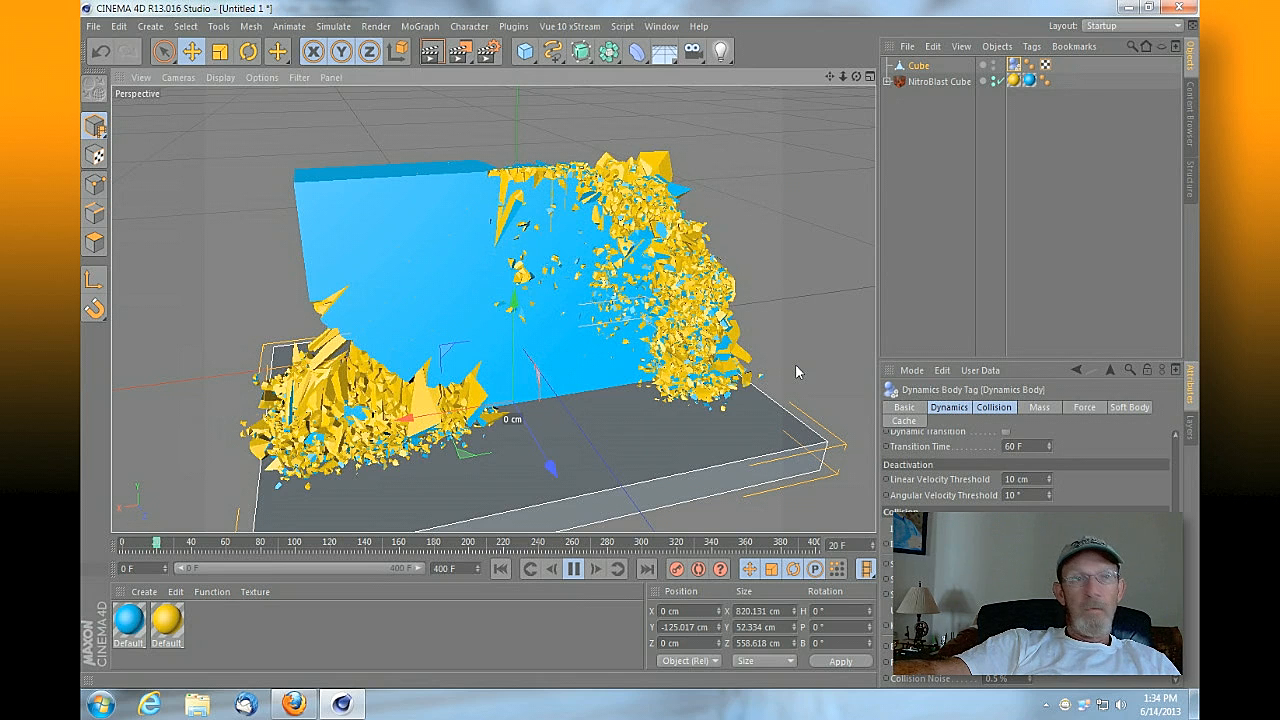
click(573, 568)
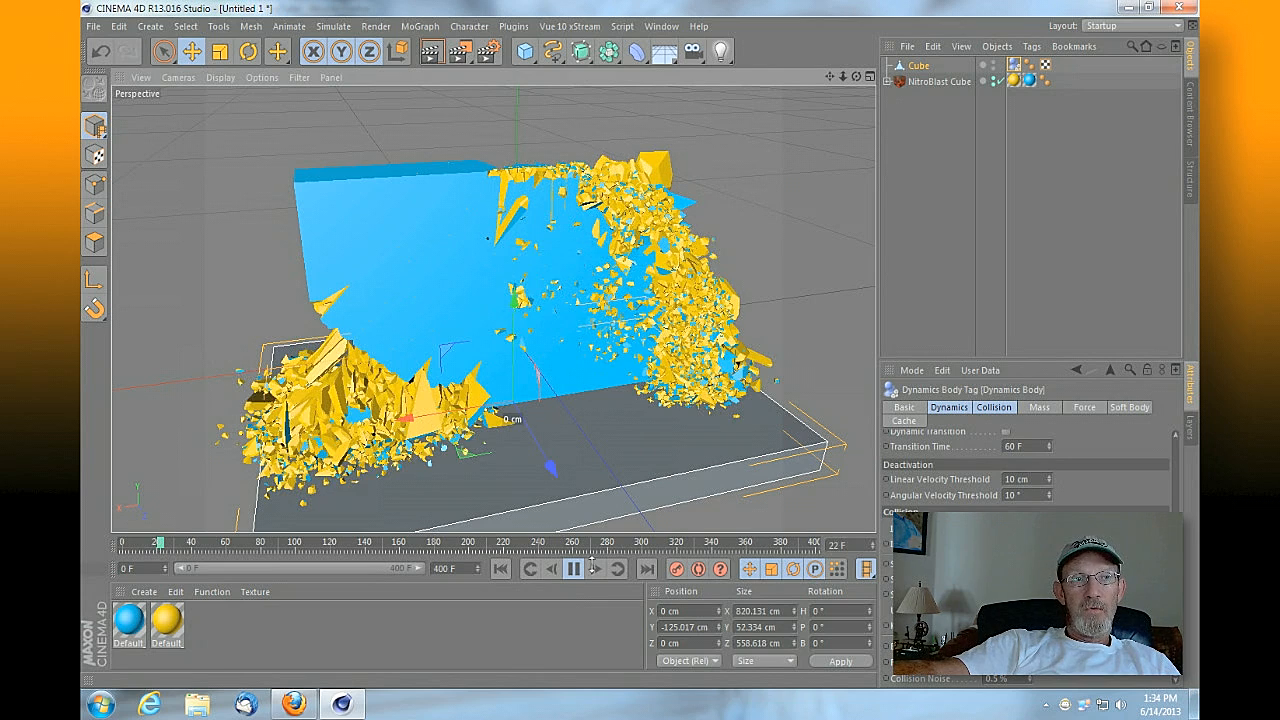
click(573, 568)
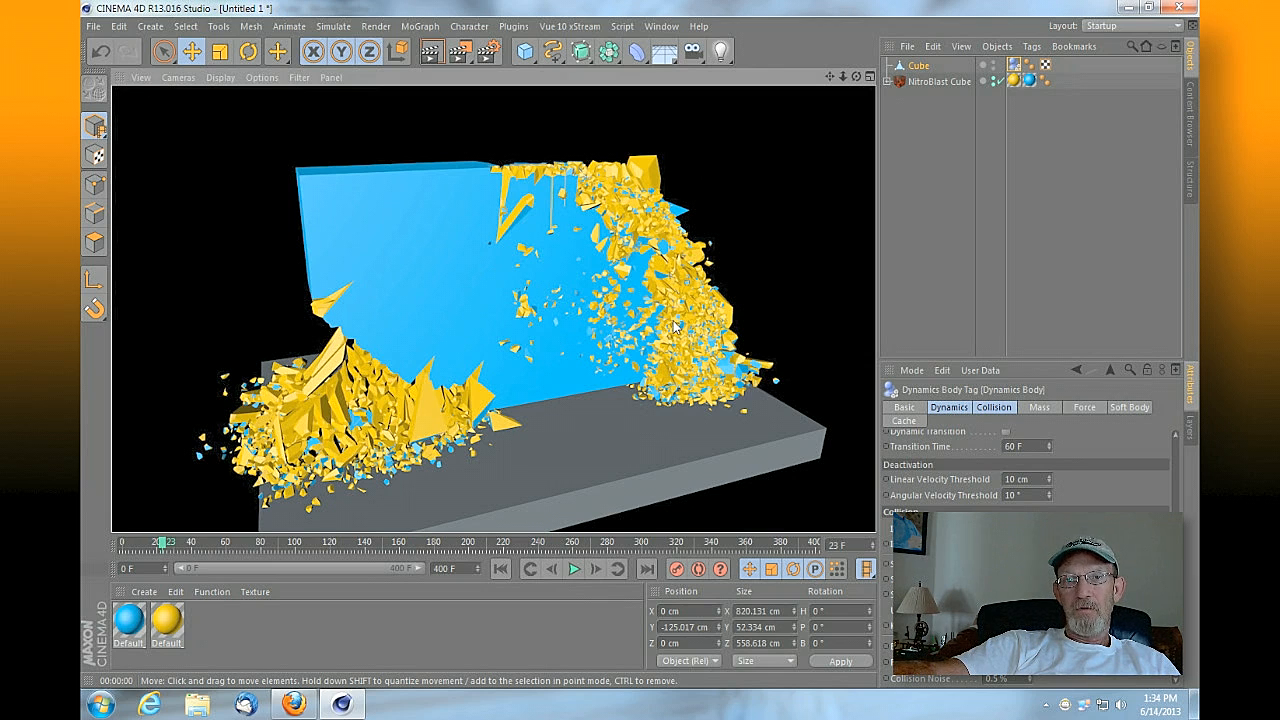
mouse_move(780, 299)
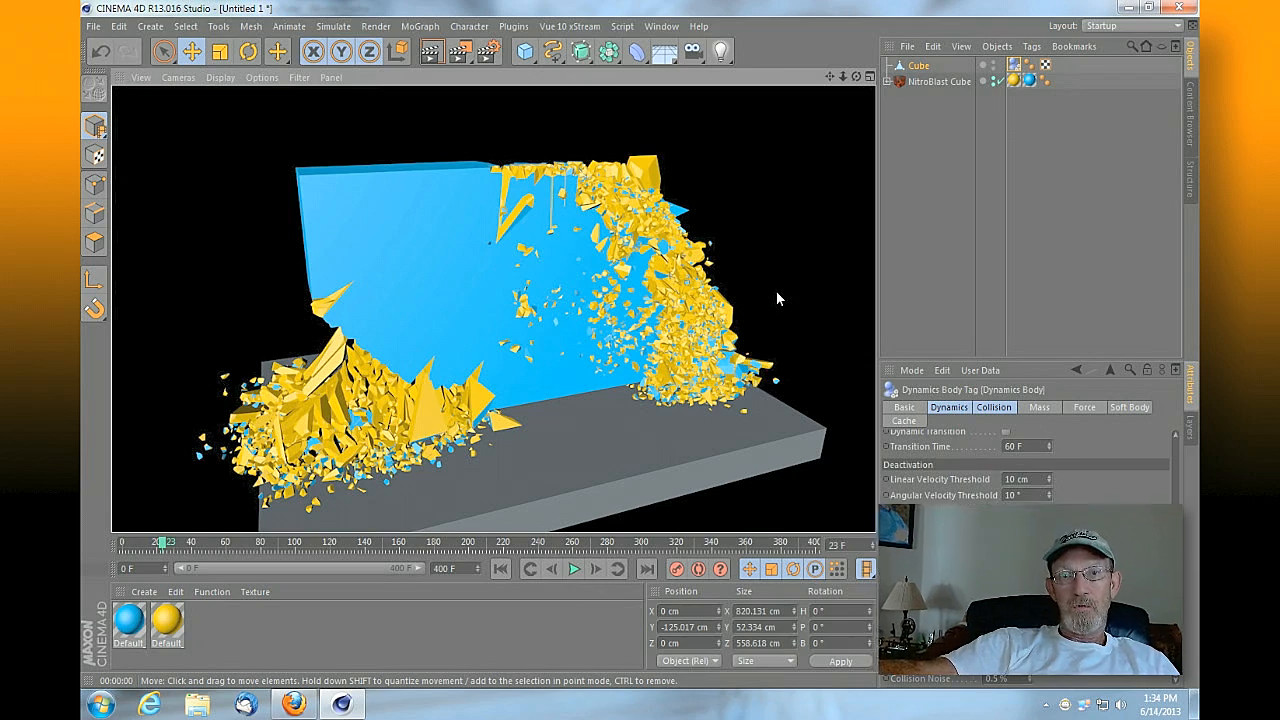